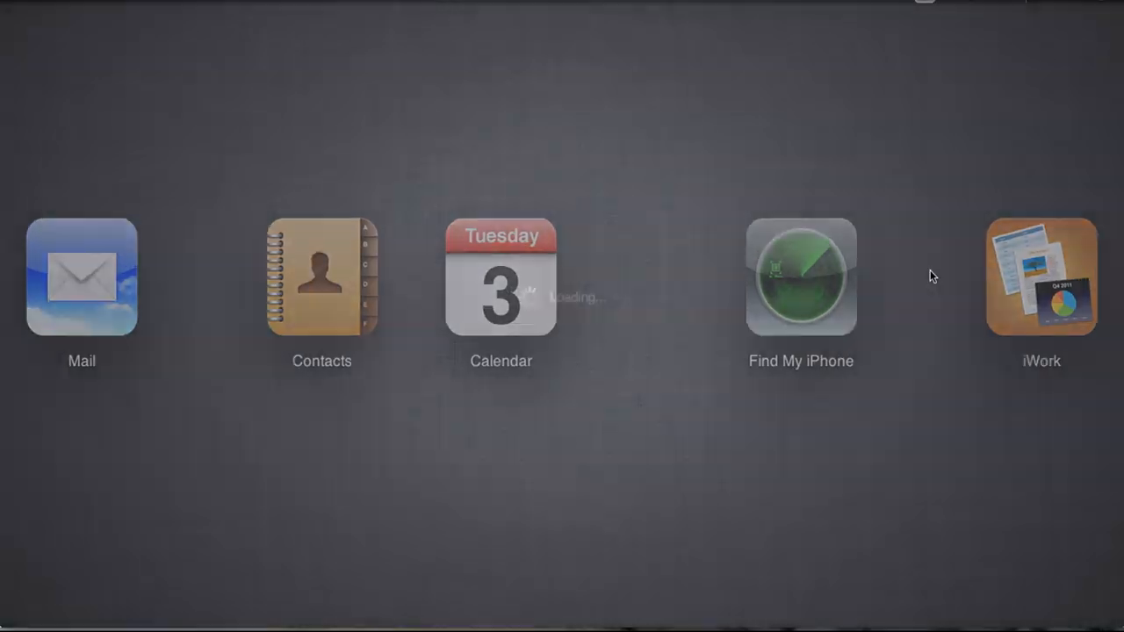
Step: Open the iWork web apps from the iCloud home page
left_click(1040, 276)
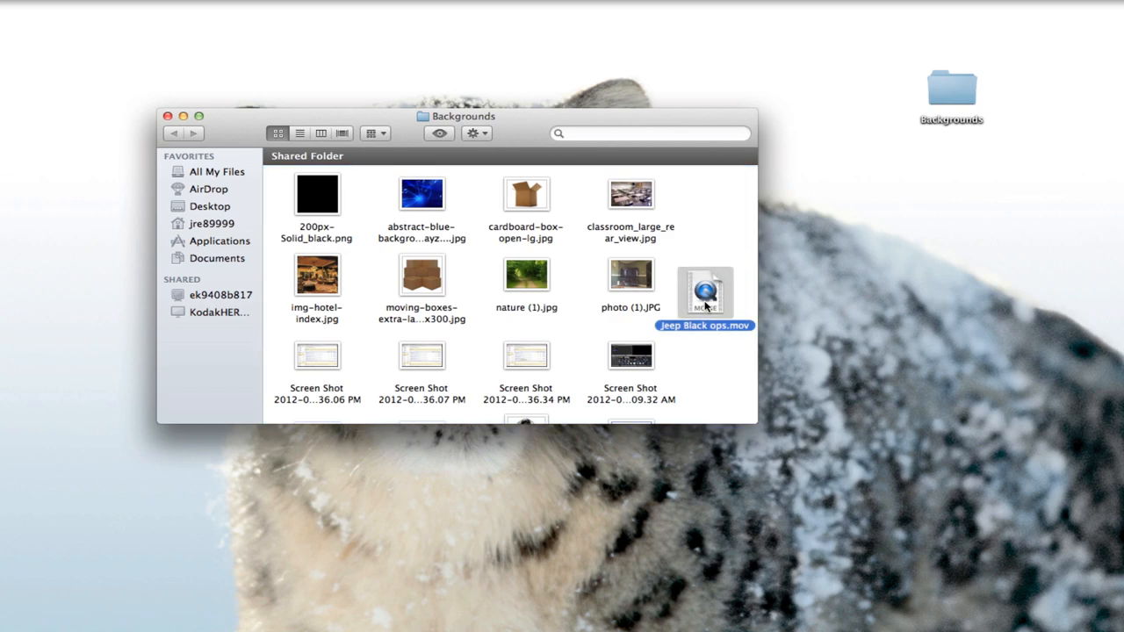
Step: Compress the Backgrounds folder and rename the archive to Backgrounds.zip.txt
right_click(950, 86)
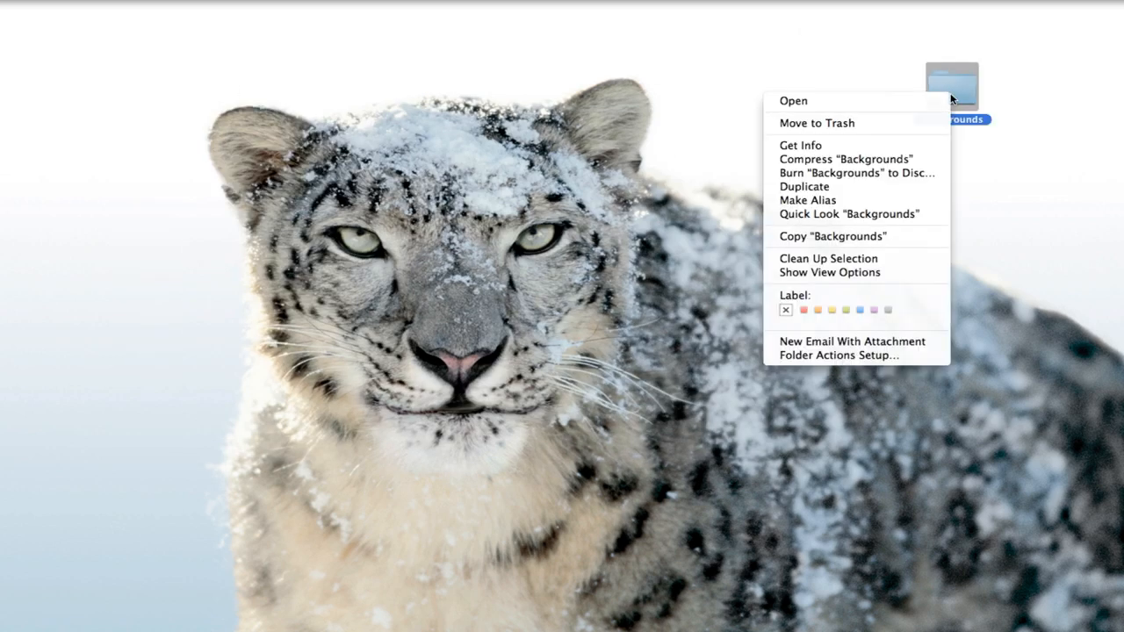
mouse_move(848, 159)
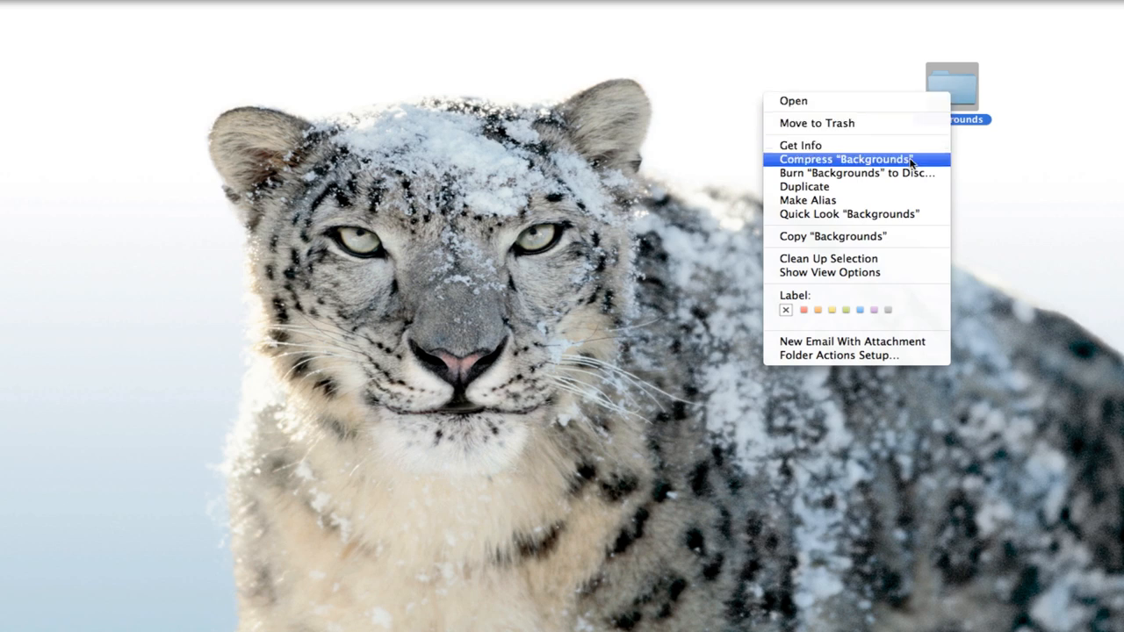
left_click(843, 159)
type("Backgrounds.zip.txt")
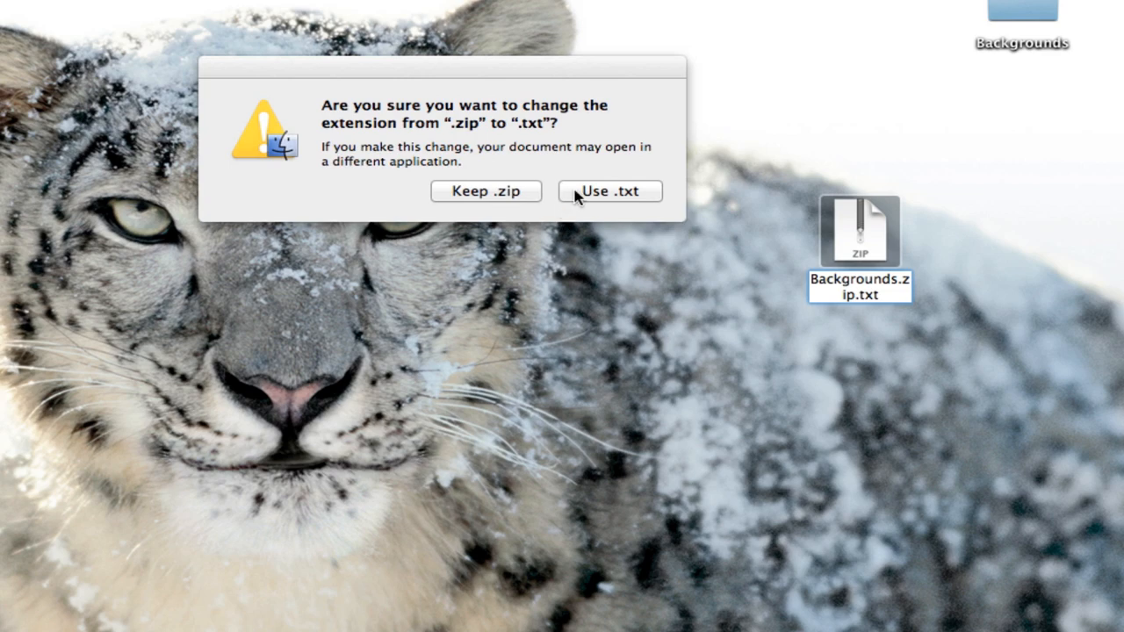
left_click(608, 191)
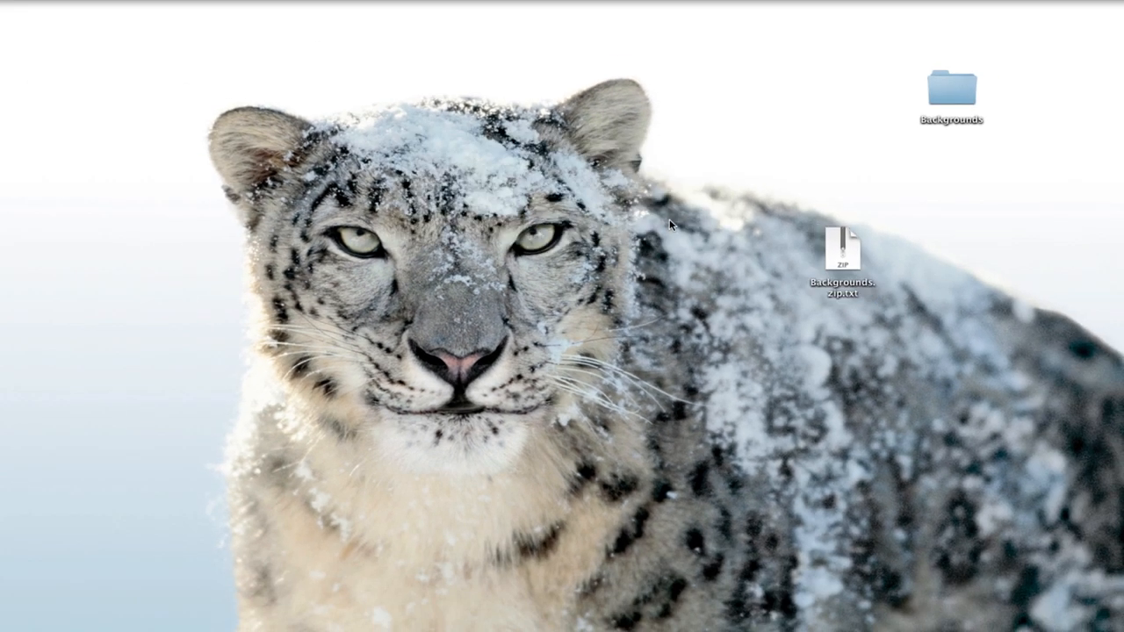
left_click(660, 577)
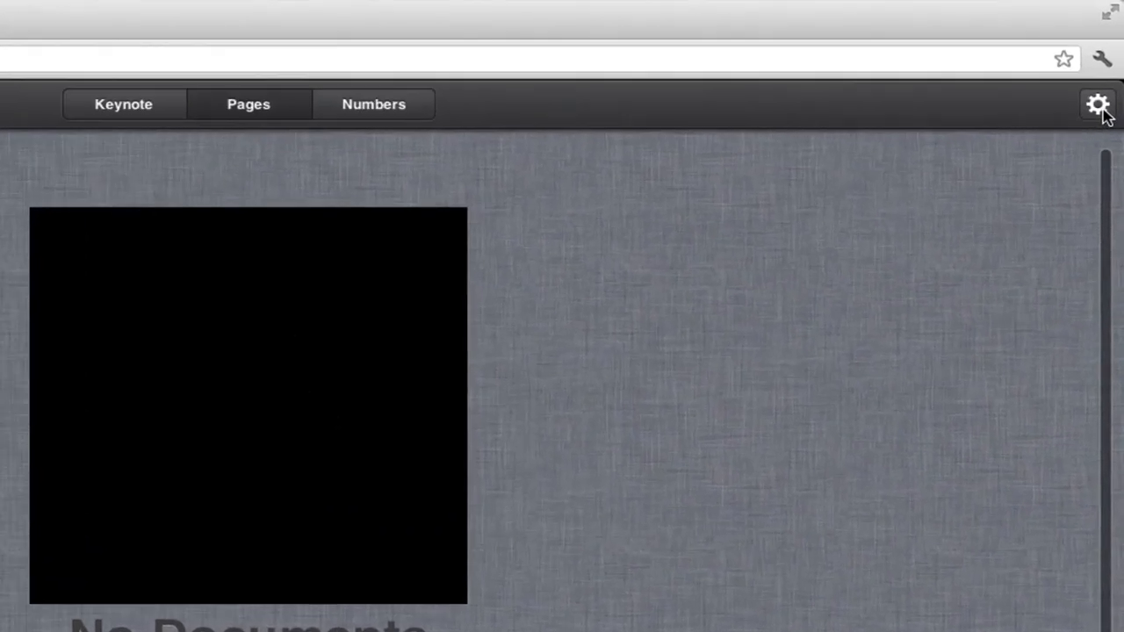
Step: Upload Backgrounds.zip.txt from the Desktop to Pages via Upload Document
left_click(1097, 104)
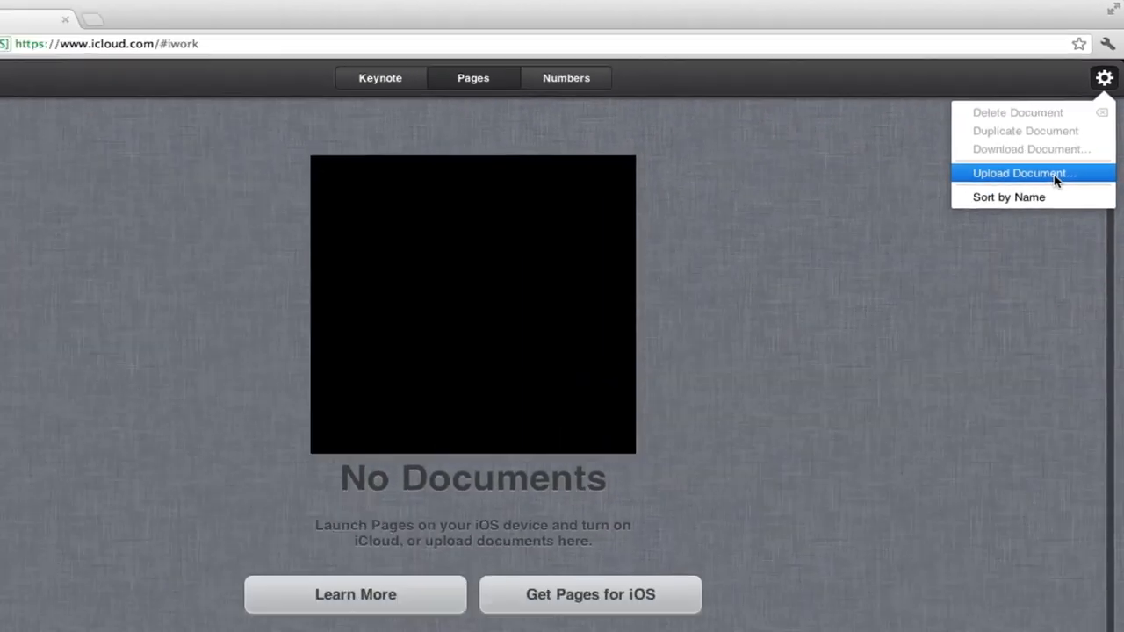
left_click(1024, 173)
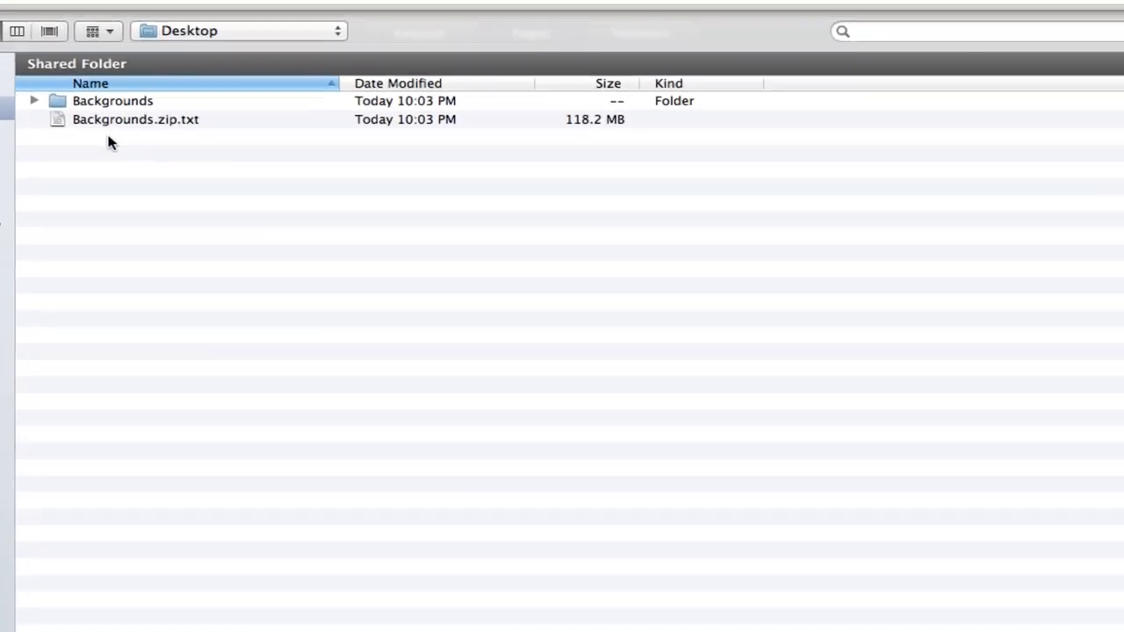
left_click(136, 119)
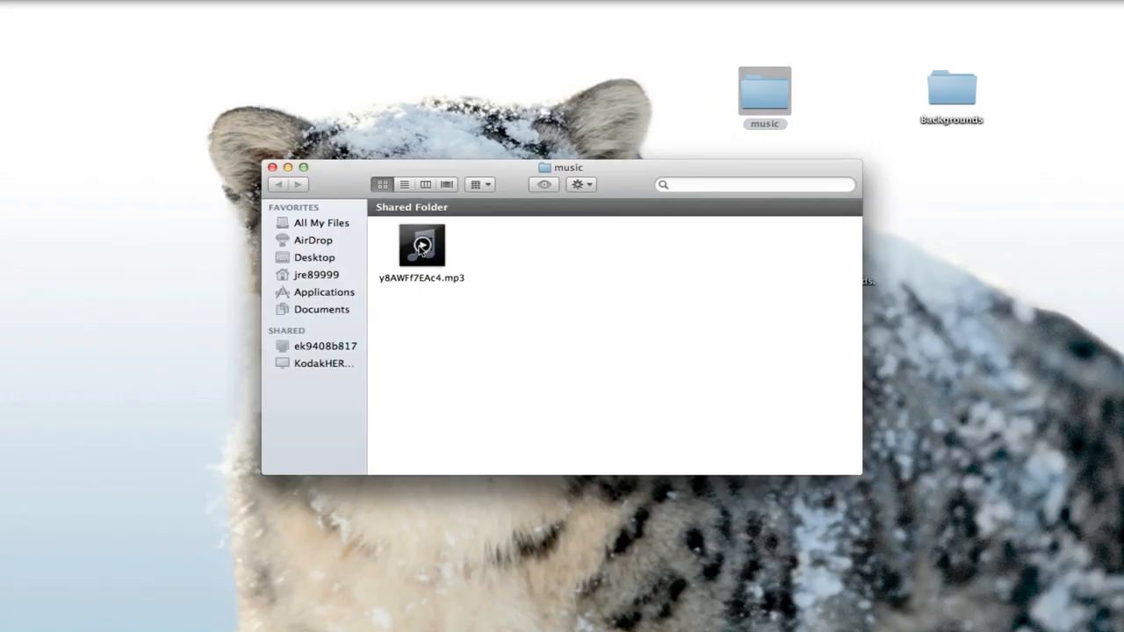
Step: Close the music window and compress the music folder into music.zip
left_click(421, 245)
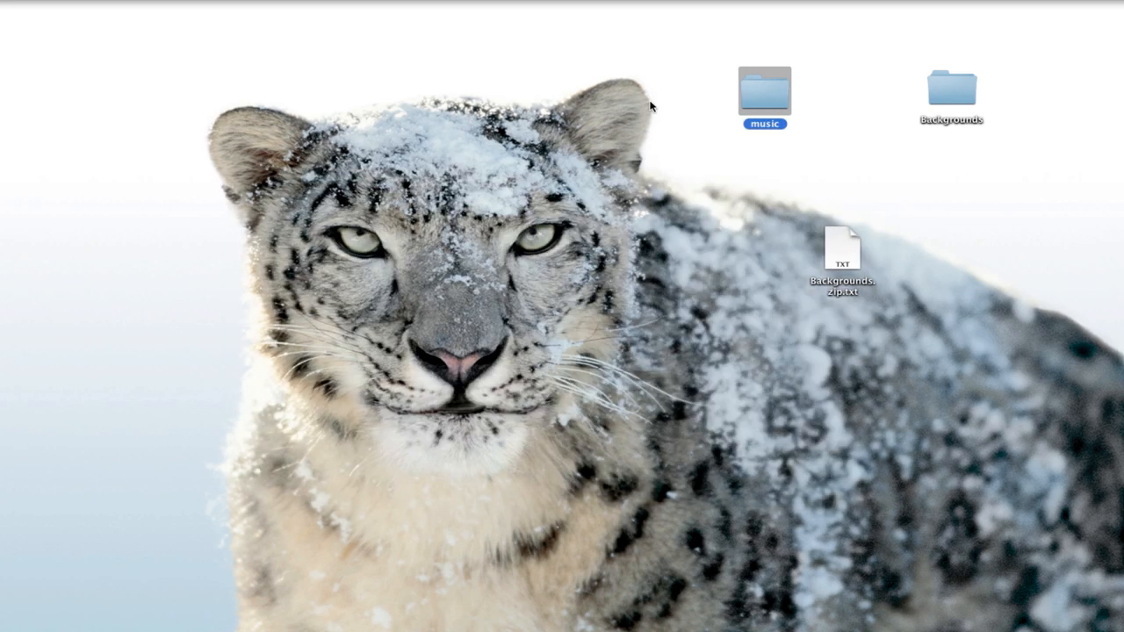
right_click(763, 92)
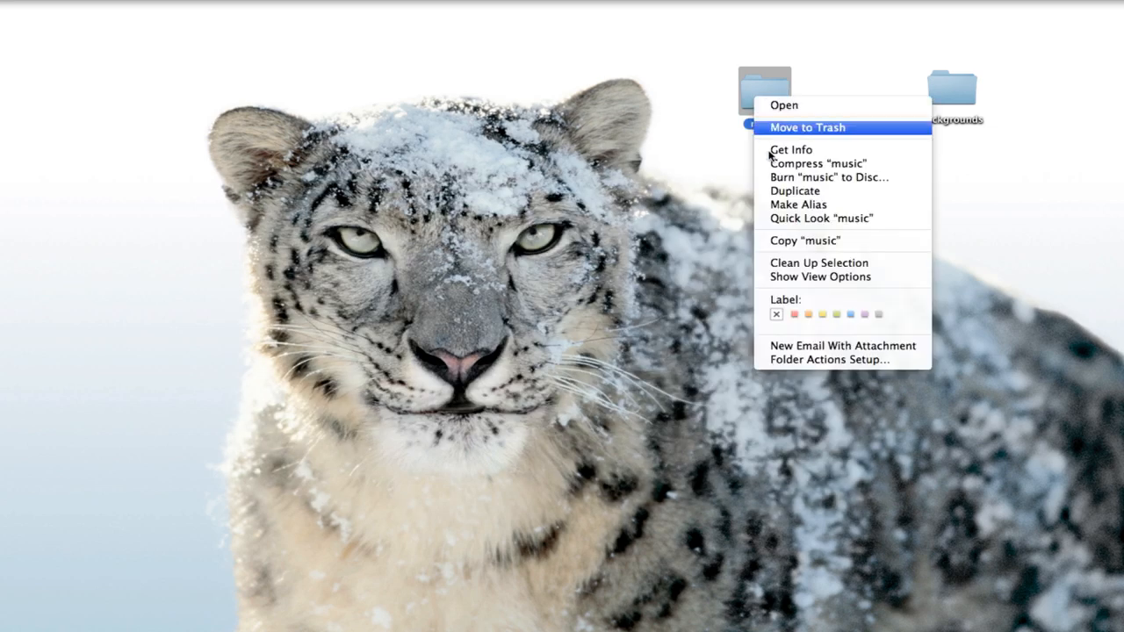
left_click(816, 163)
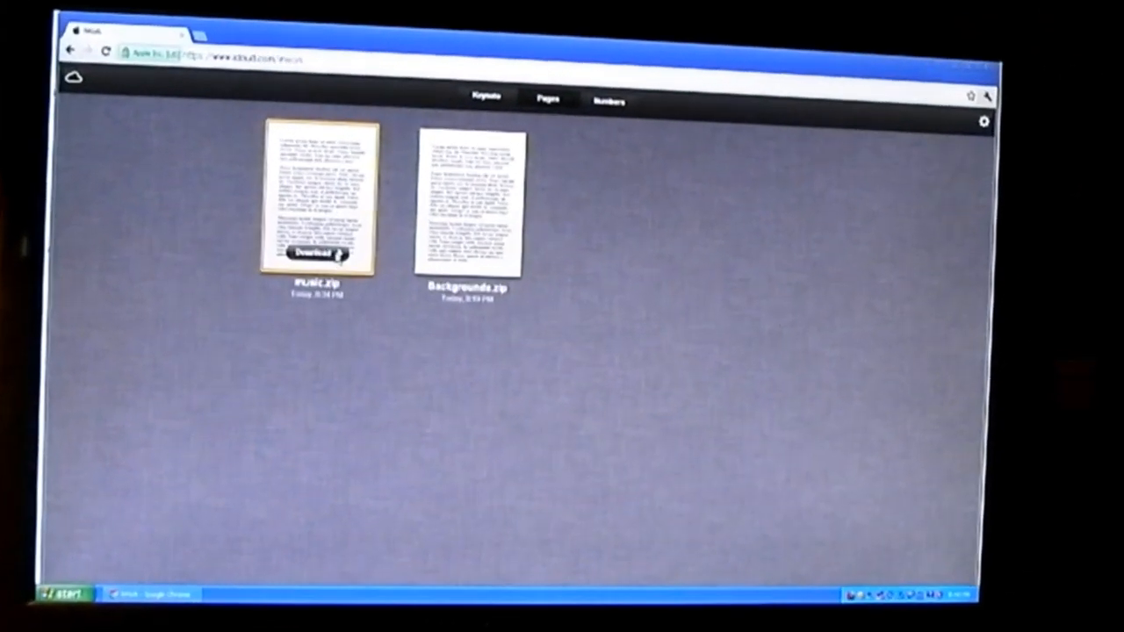
Step: Download music.zip and open My Documents to locate it
left_click(314, 254)
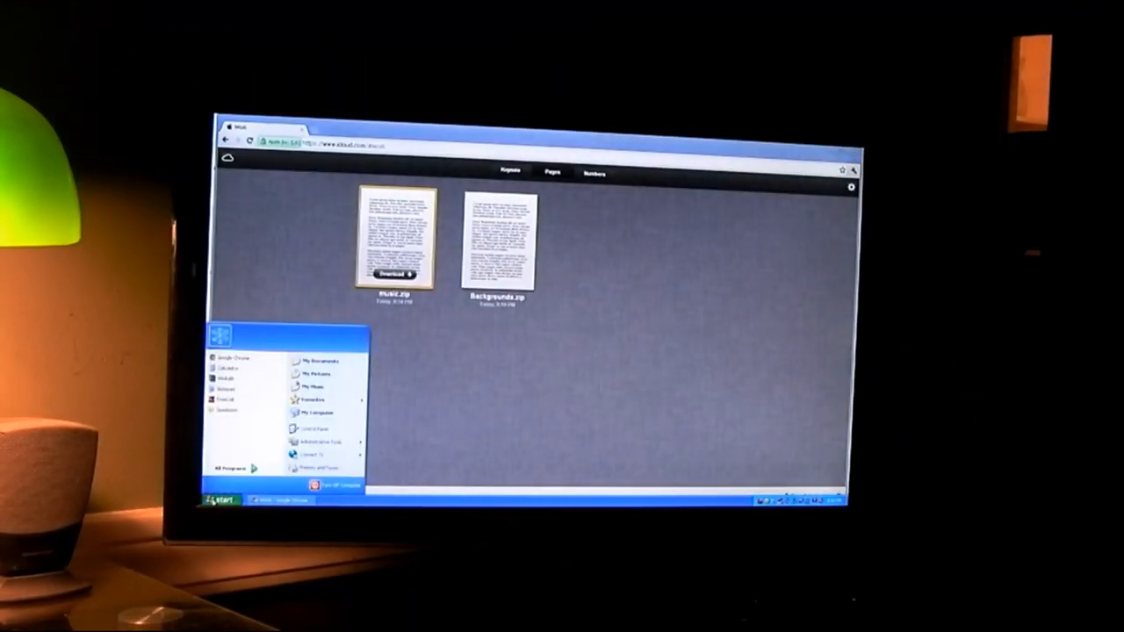
left_click(314, 361)
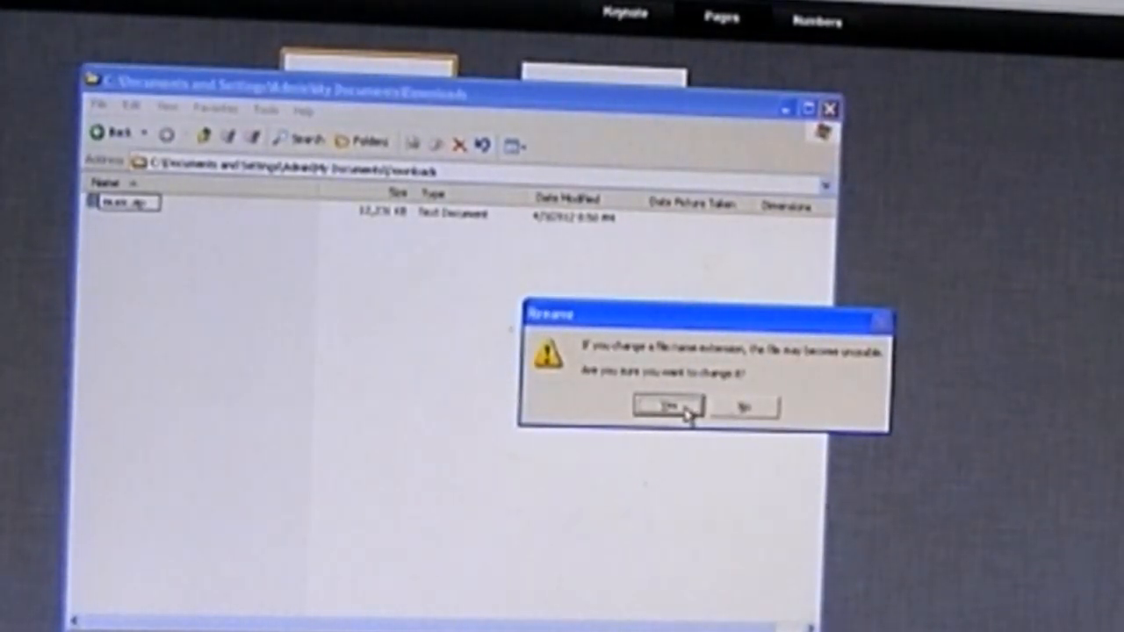
Step: Confirm renaming the download to music.zip and open the archive
left_click(667, 407)
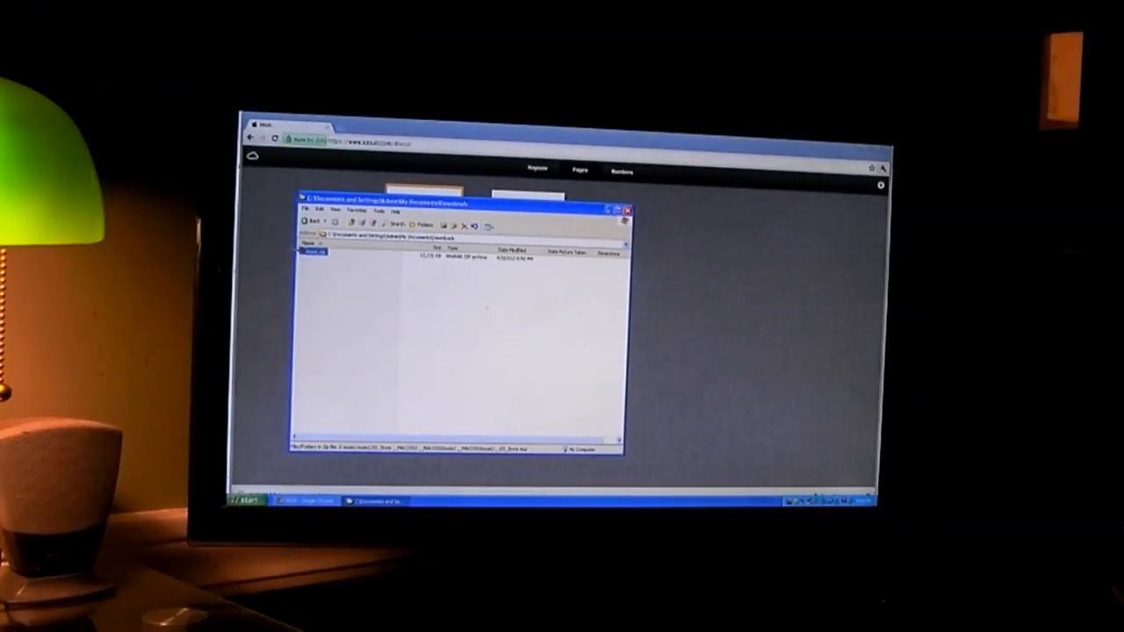
double_click(316, 252)
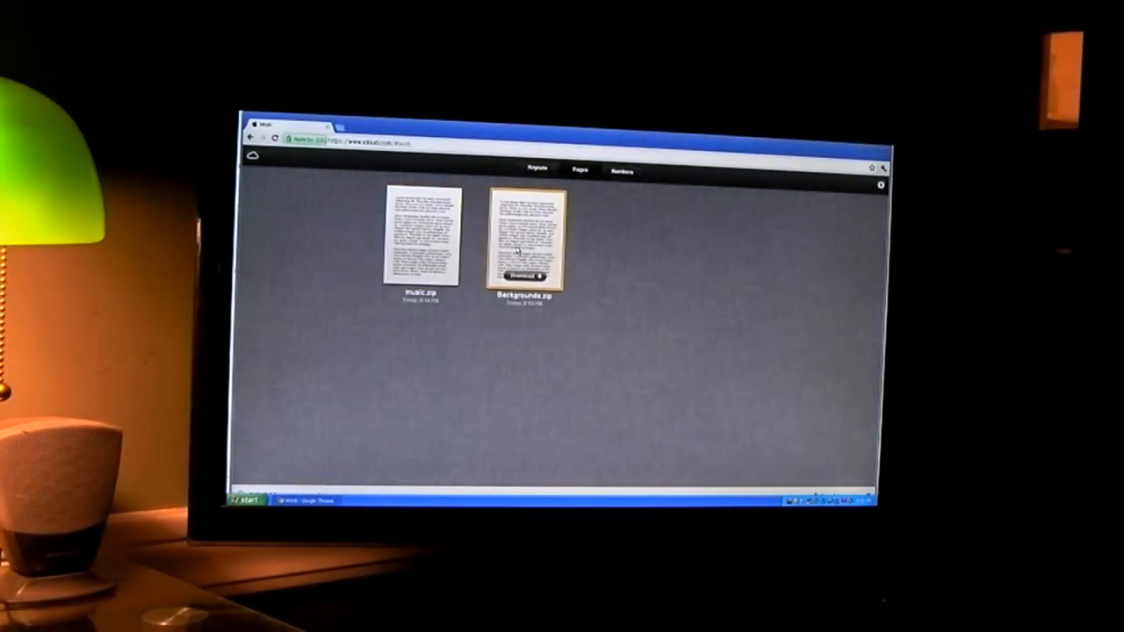
Step: Download Backgrounds.zip and return to the Downloads folder in Explorer
left_click(523, 276)
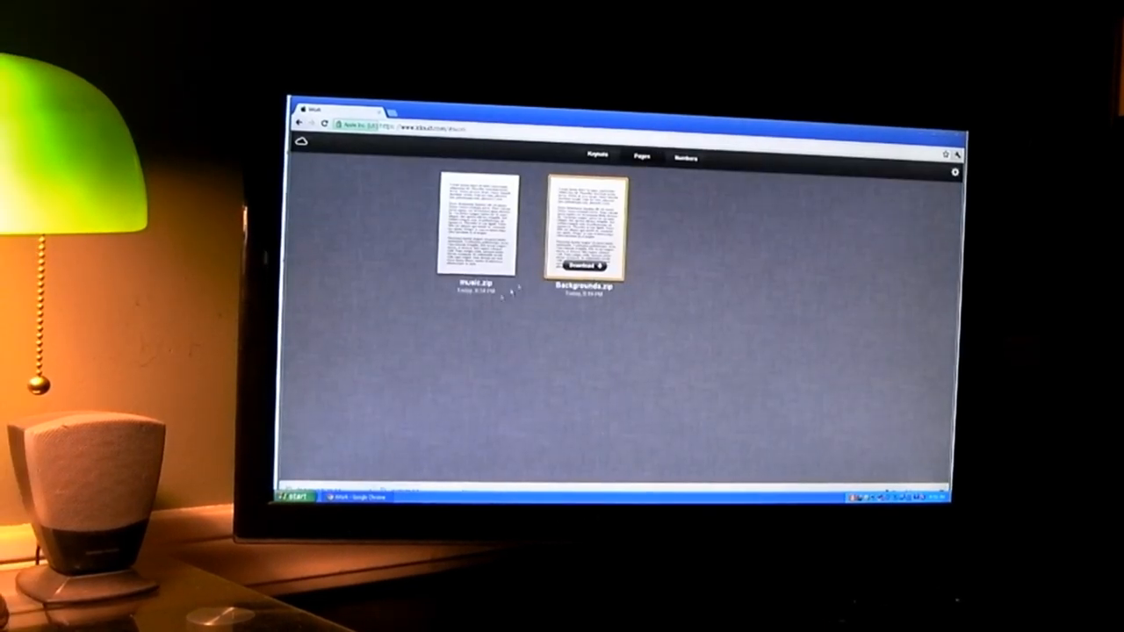
left_click(296, 497)
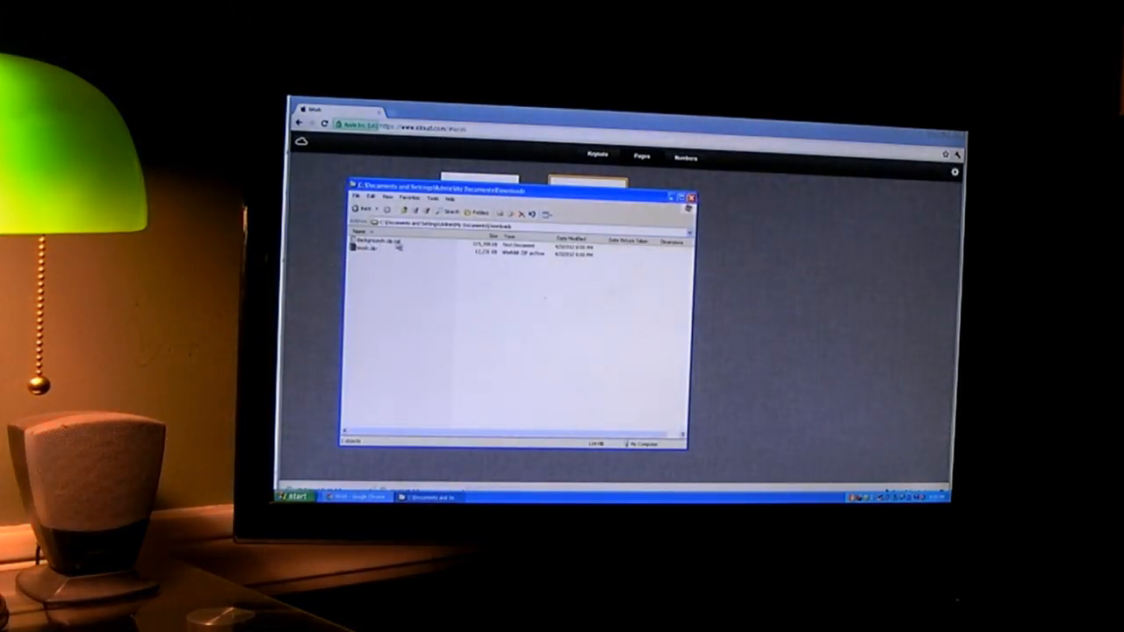
Step: Rename the downloaded text file to Backgrounds.zip and open it in WinRAR
left_click(373, 242)
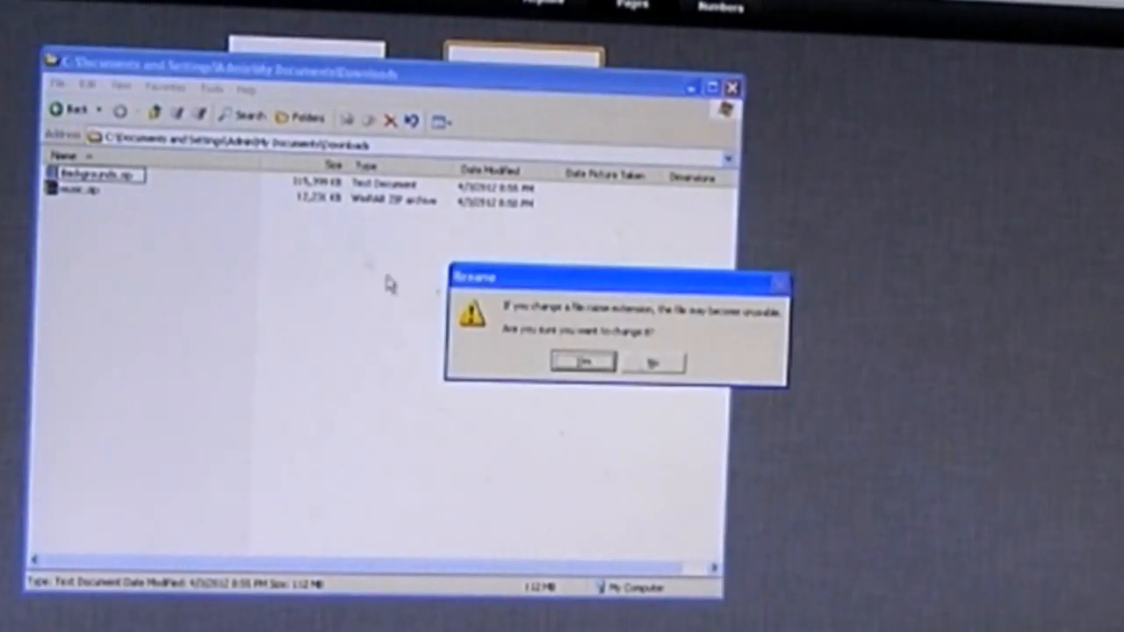
left_click(581, 361)
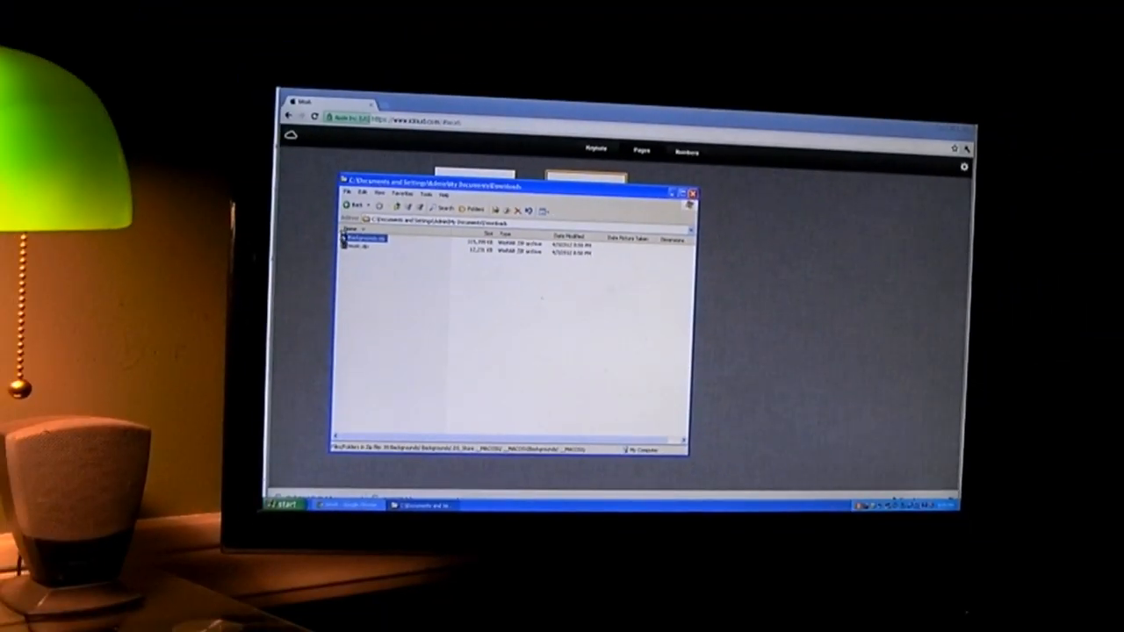
double_click(360, 238)
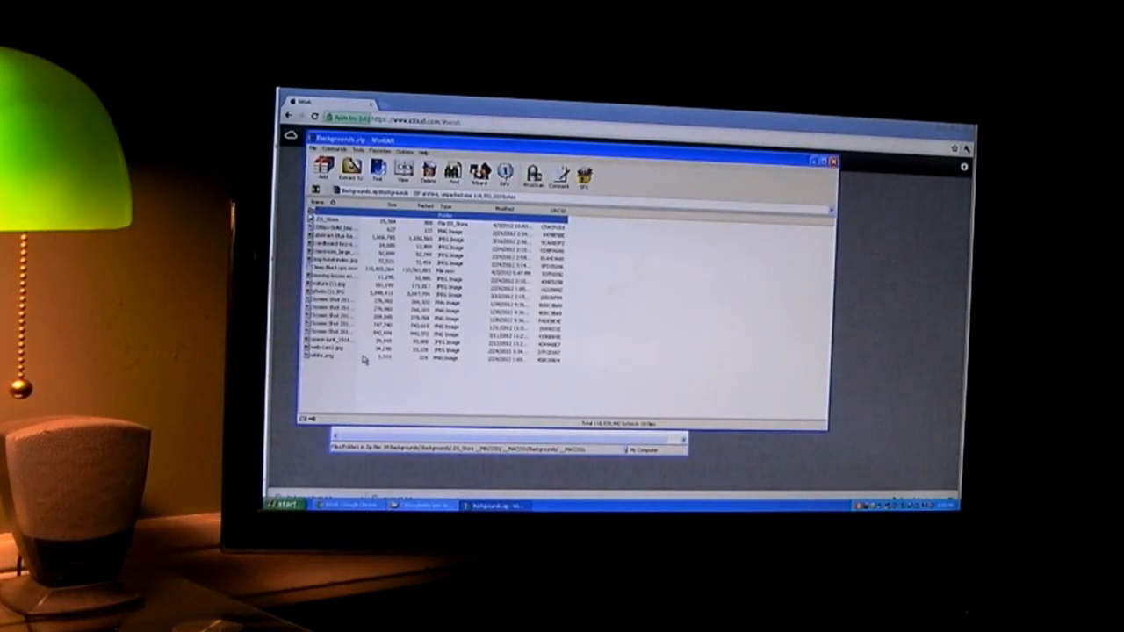
left_click(338, 229)
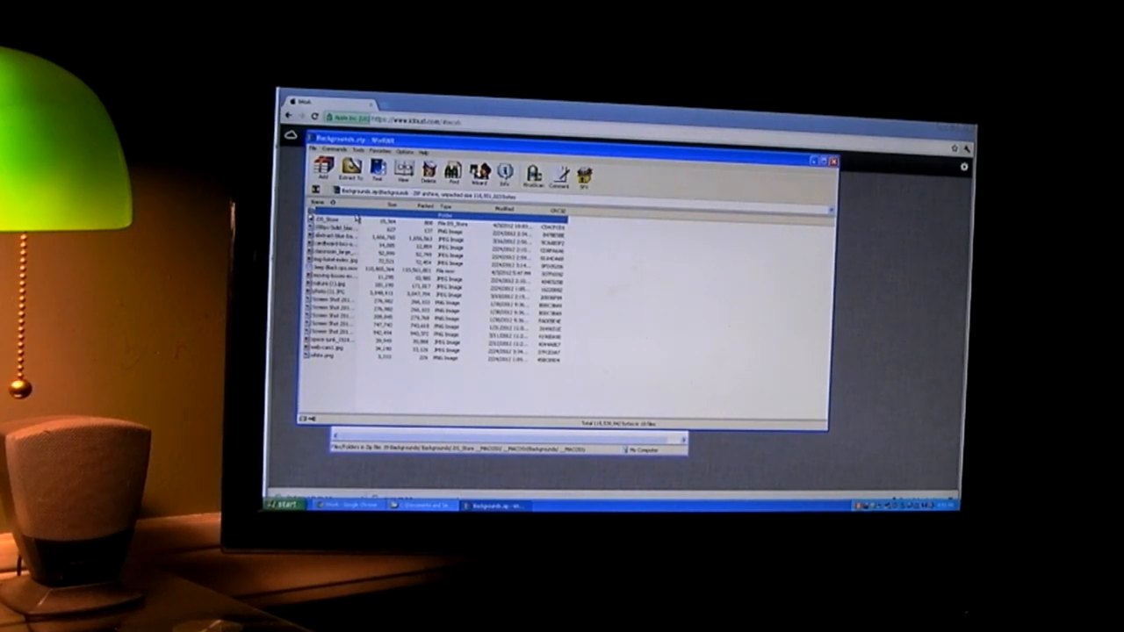
left_click(352, 171)
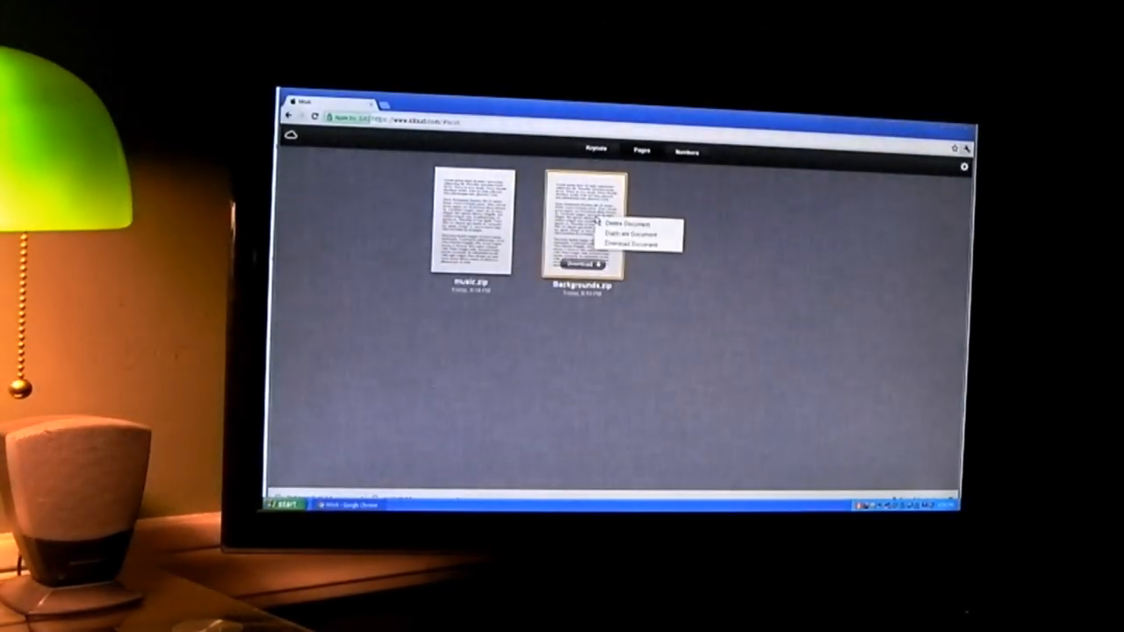
Step: Delete Backgrounds.zip and music.zip from Pages, confirming each deletion
left_click(617, 224)
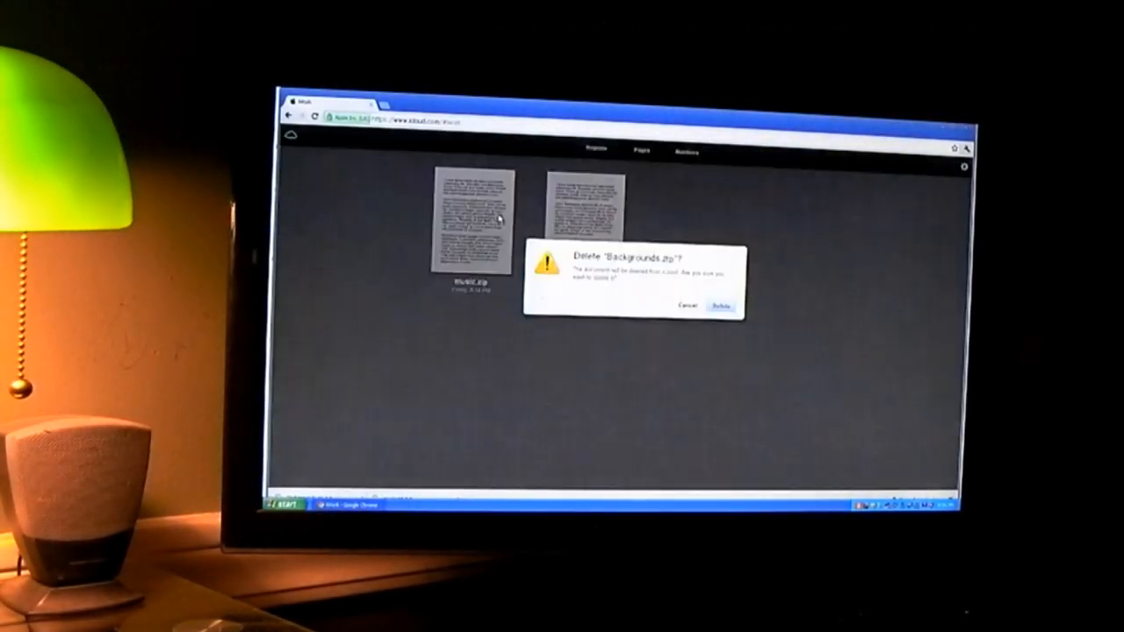
left_click(721, 305)
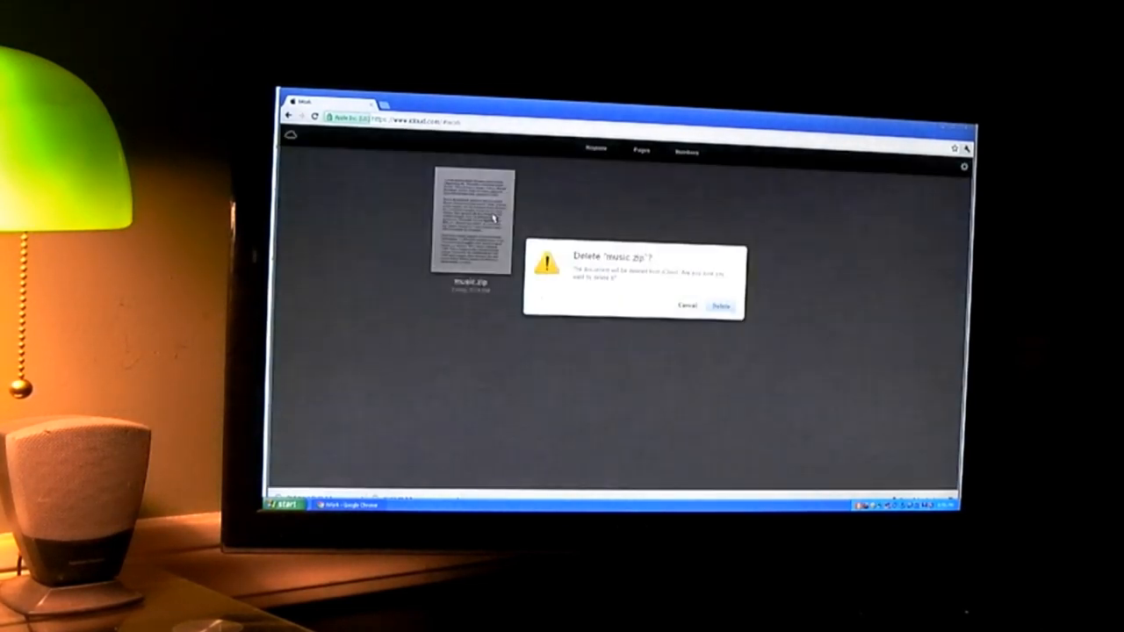
left_click(720, 306)
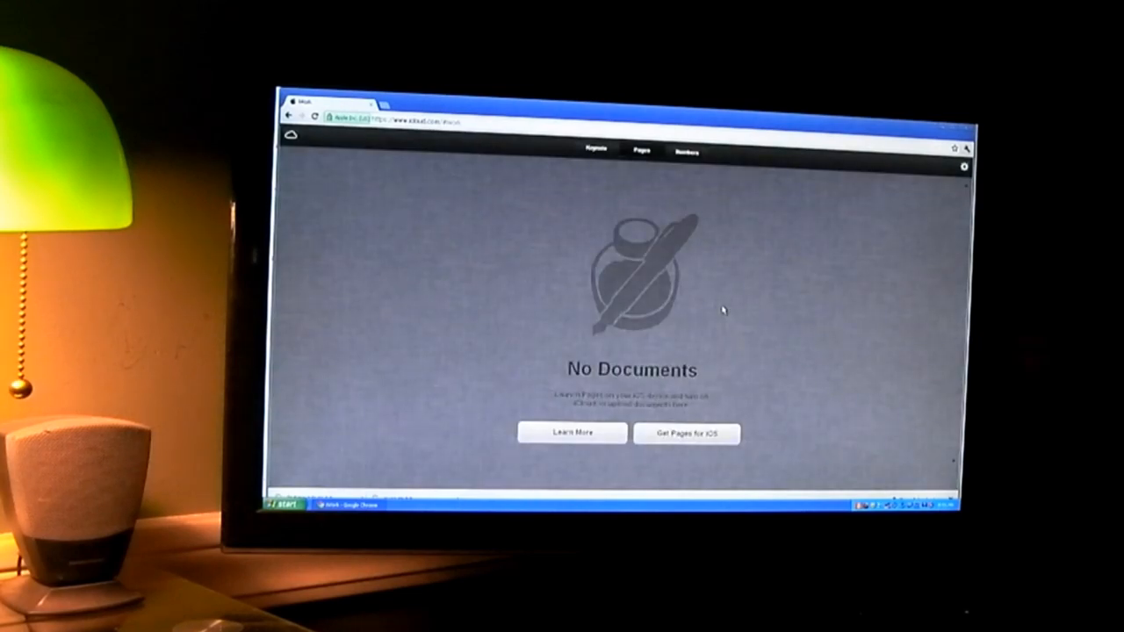